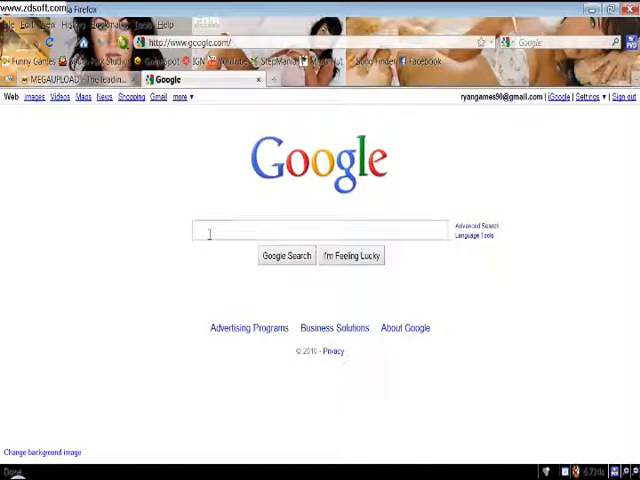
Step: Search Google for "cool roms" and land on the CoolROM emulator site
text(cf)
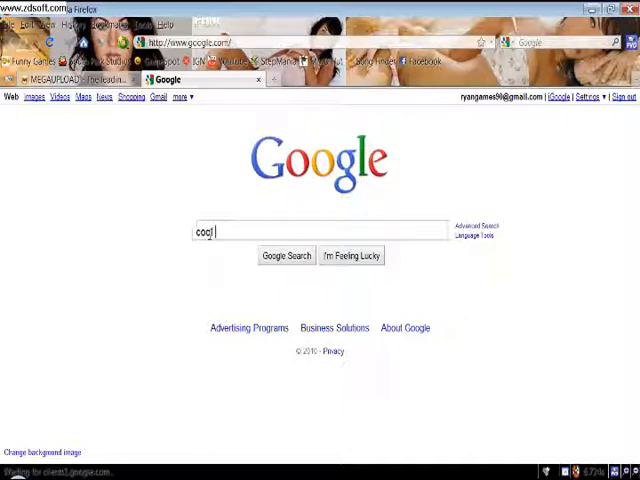
text(roms)
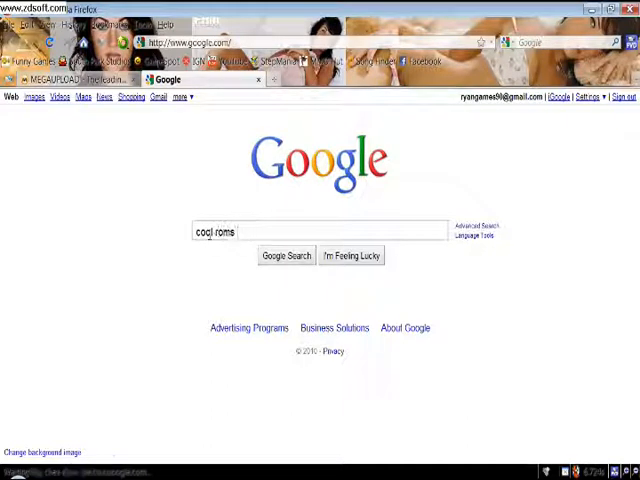
click(286, 256)
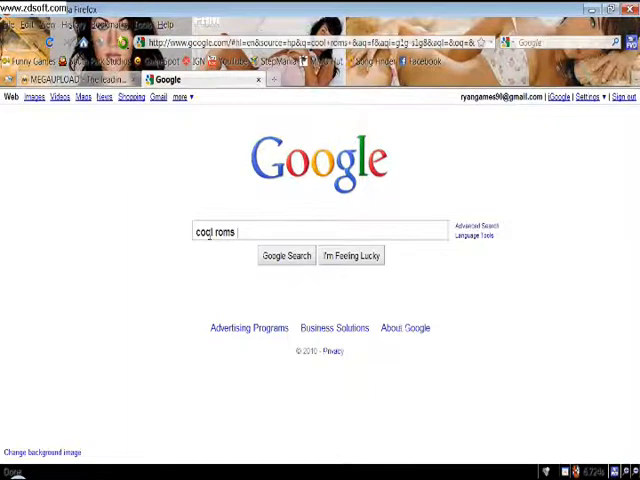
click(286, 256)
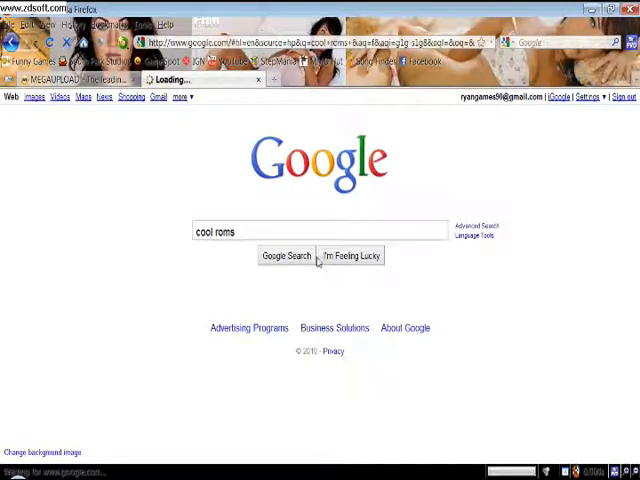
click(284, 256)
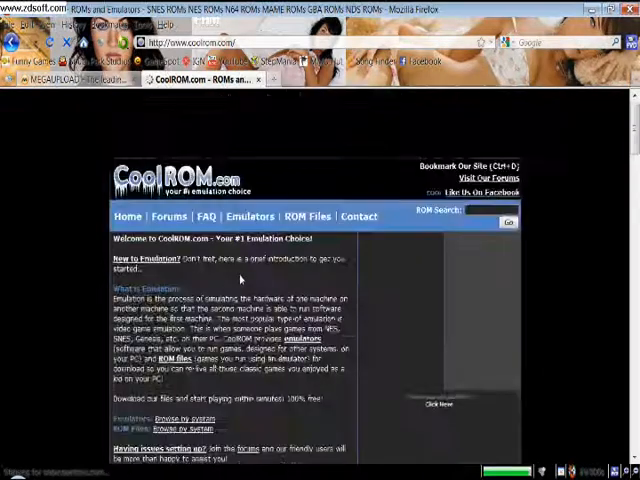
Step: Choose Nintendo DS from the Emulators menu to reach the DS emulators list
click(252, 216)
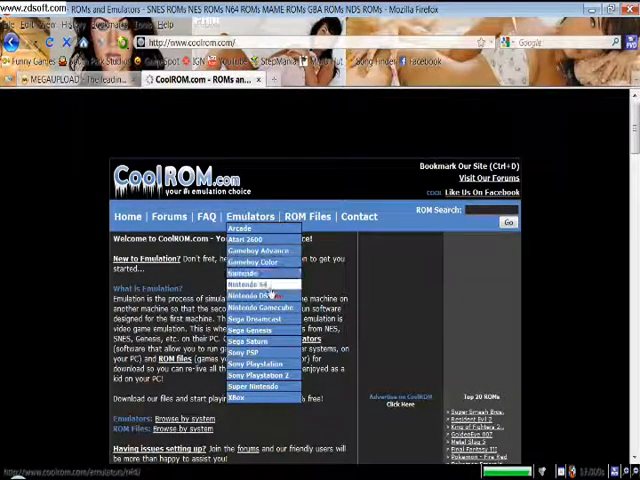
mouse_move(250, 284)
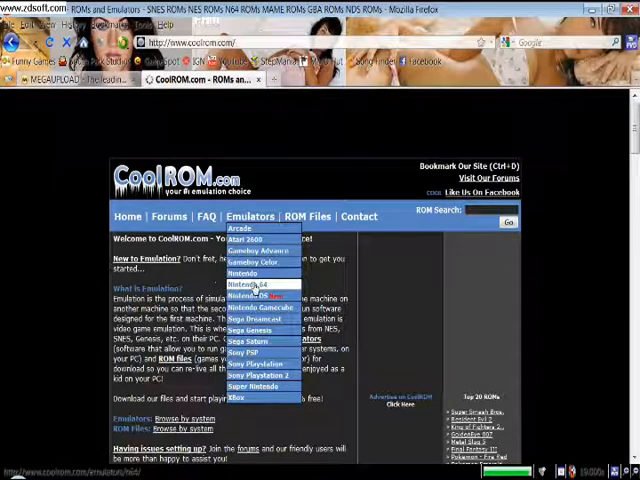
click(256, 280)
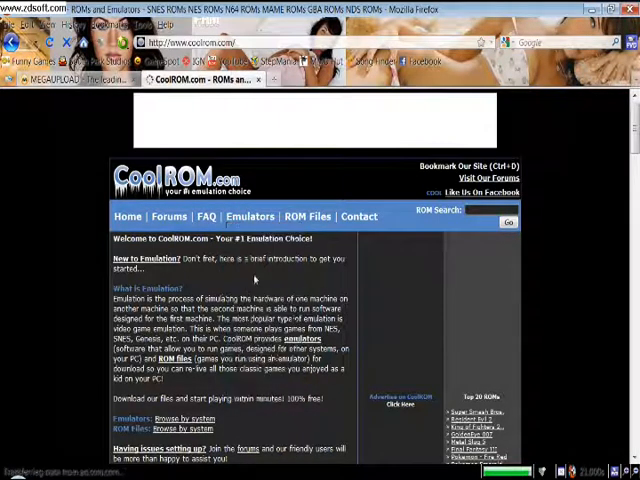
click(252, 216)
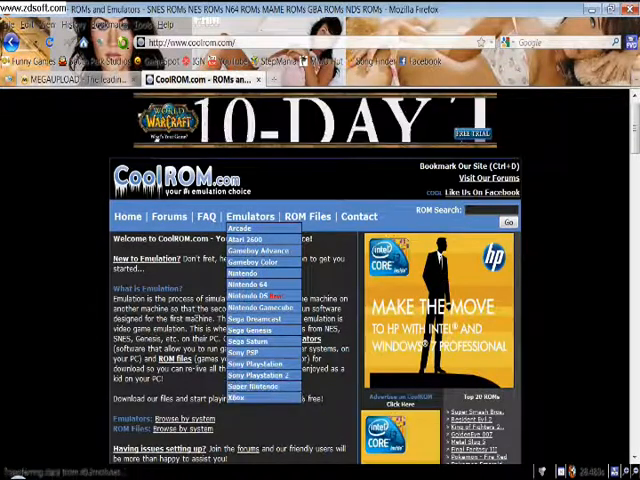
click(470, 222)
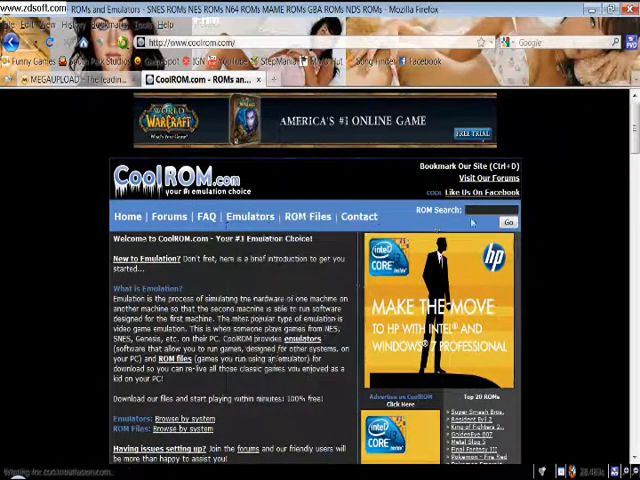
click(252, 216)
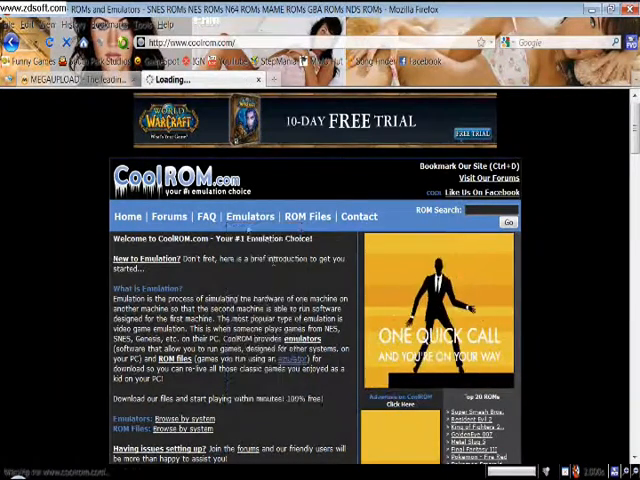
click(252, 216)
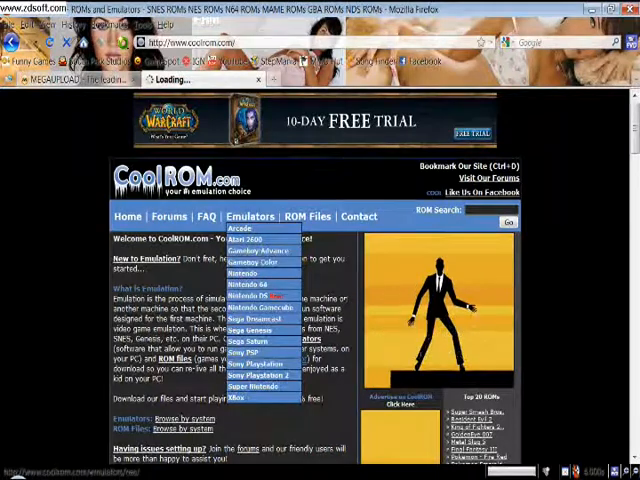
click(248, 296)
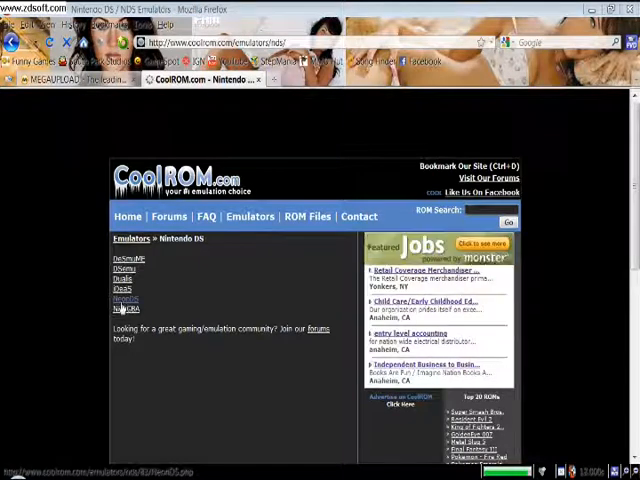
Step: Select the NeonDS link to reach its emulator download page
click(124, 268)
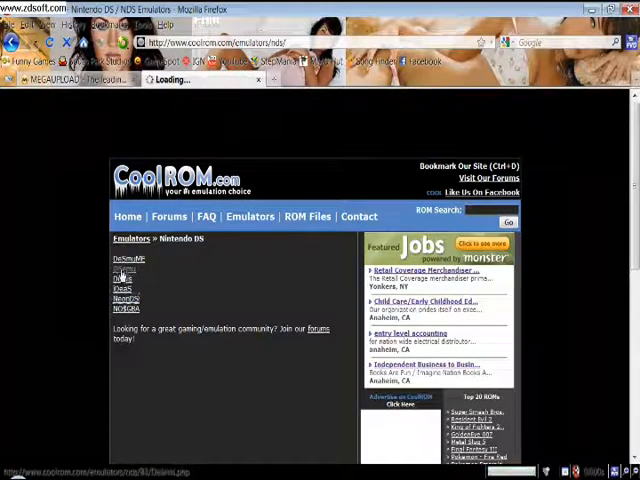
click(124, 298)
text(kirby)
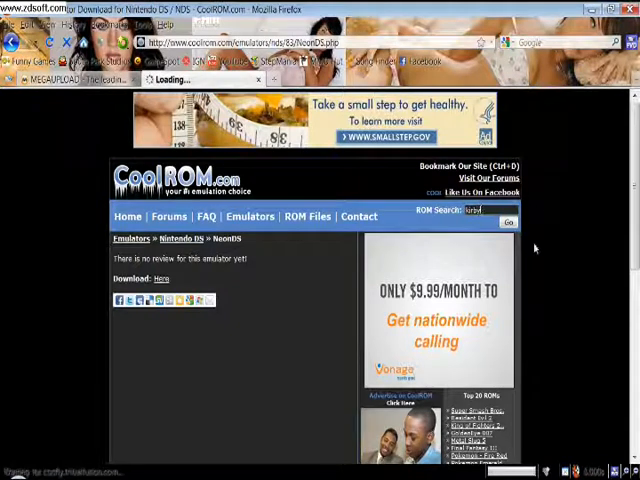
Step: Run a ROM search for "kirby", returning 13 results across several consoles
click(508, 220)
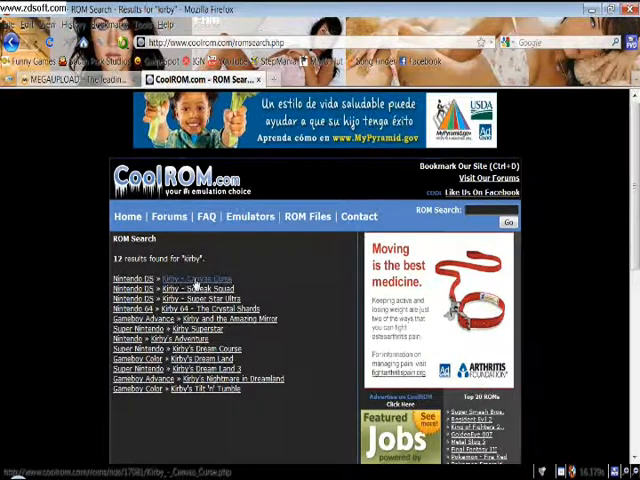
Step: Open the Kirby - Canvas Curse Nintendo DS ROM page and review its download option
click(210, 278)
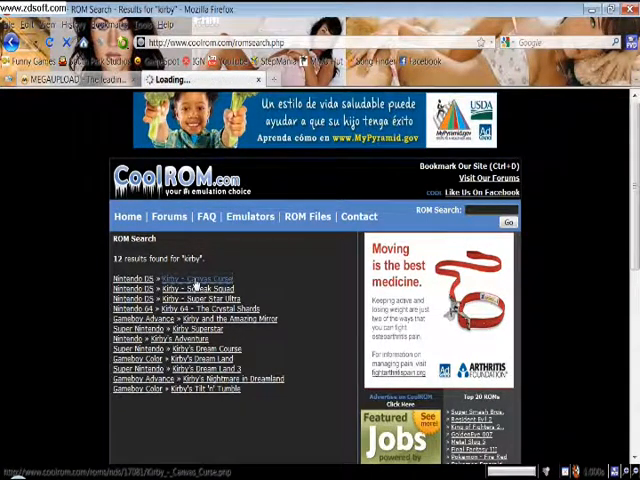
click(204, 278)
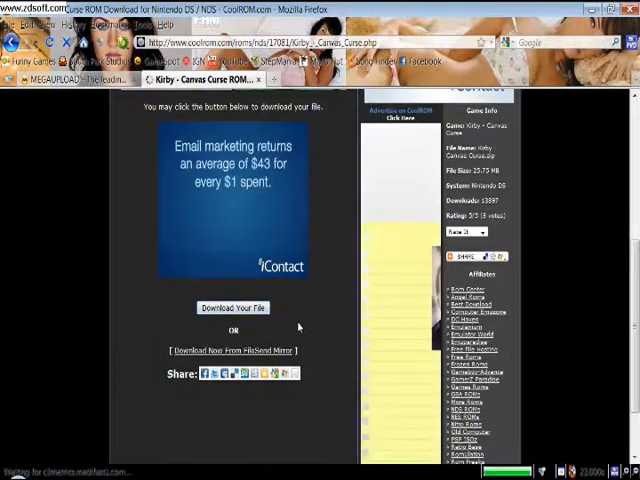
scroll(up, 3)
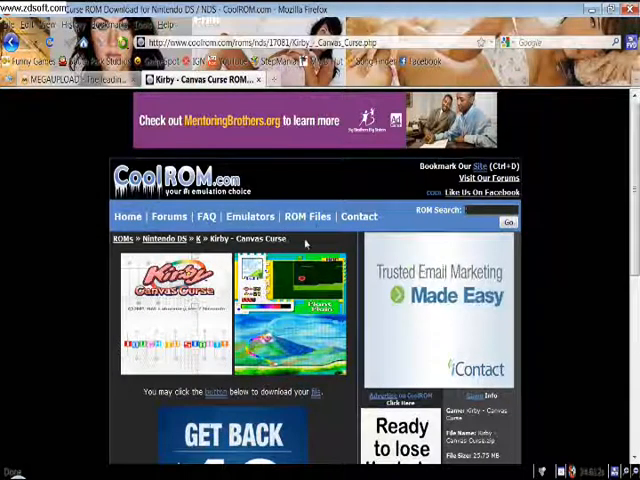
Step: Go to the Xbox emulators list and open the Xeon emulator download page
click(252, 216)
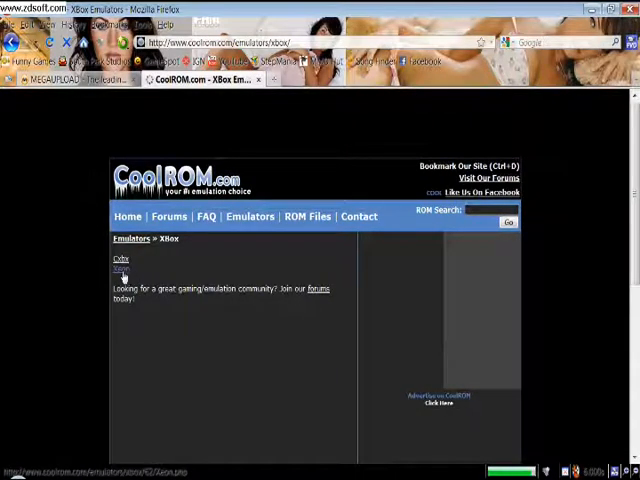
click(120, 268)
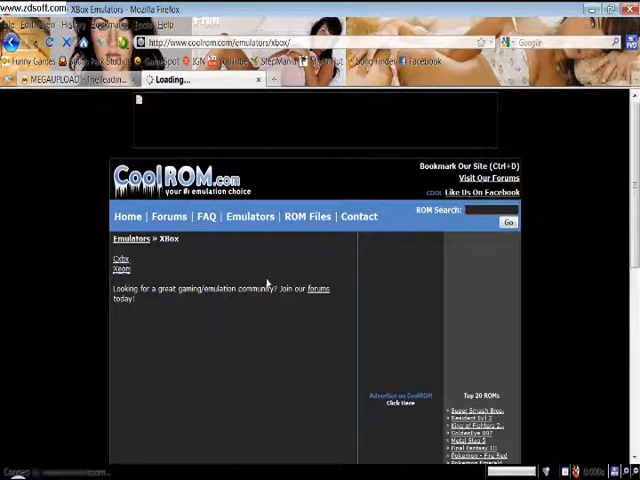
click(120, 268)
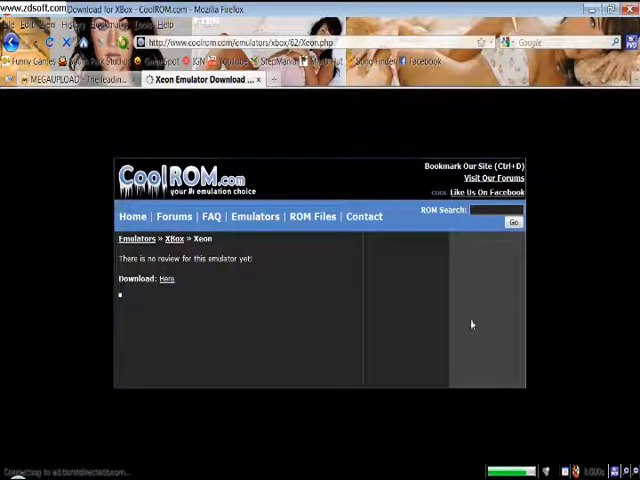